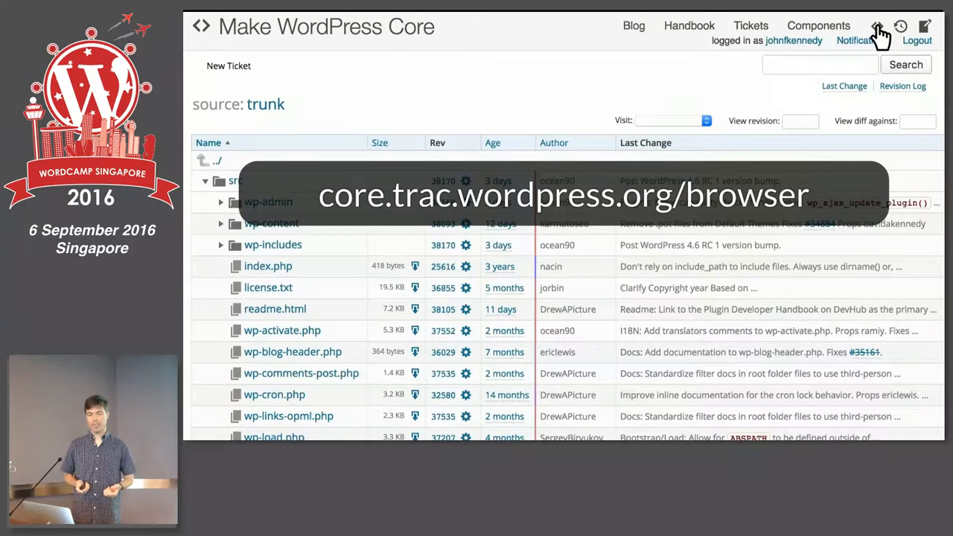
Go to Trac's Ticket Reports page via the Tickets header link.
click(750, 26)
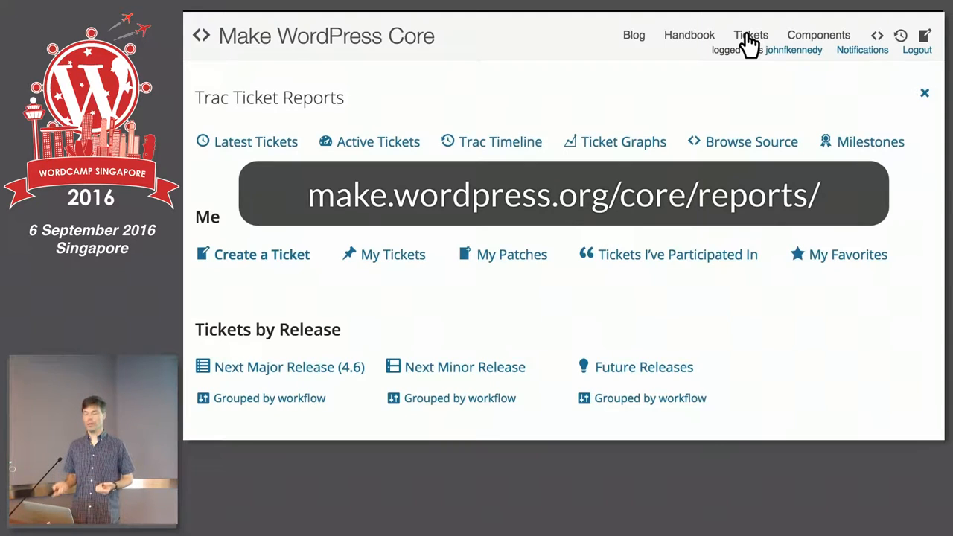
Open the 'Tickets I've Participated In' report and scroll through its listing.
click(678, 254)
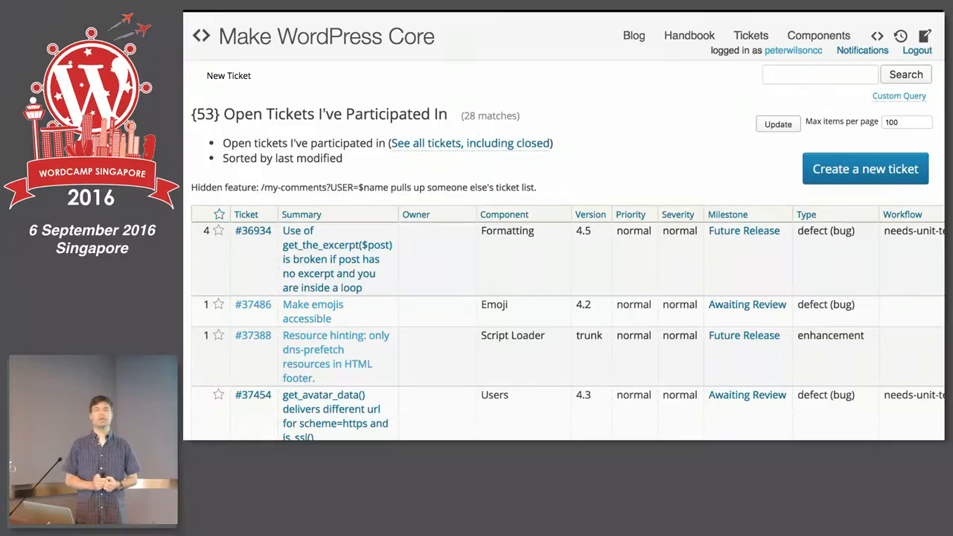
scroll(down, 3)
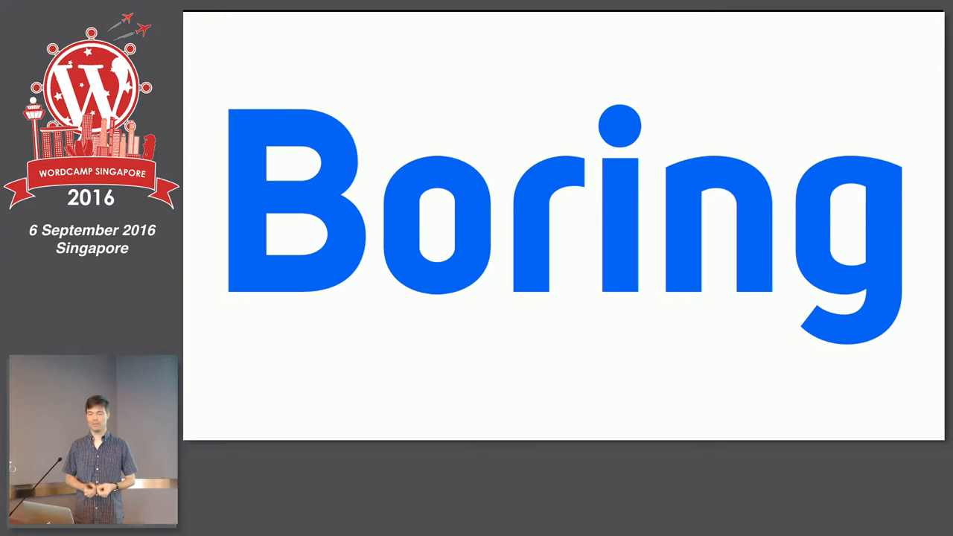
key(right)
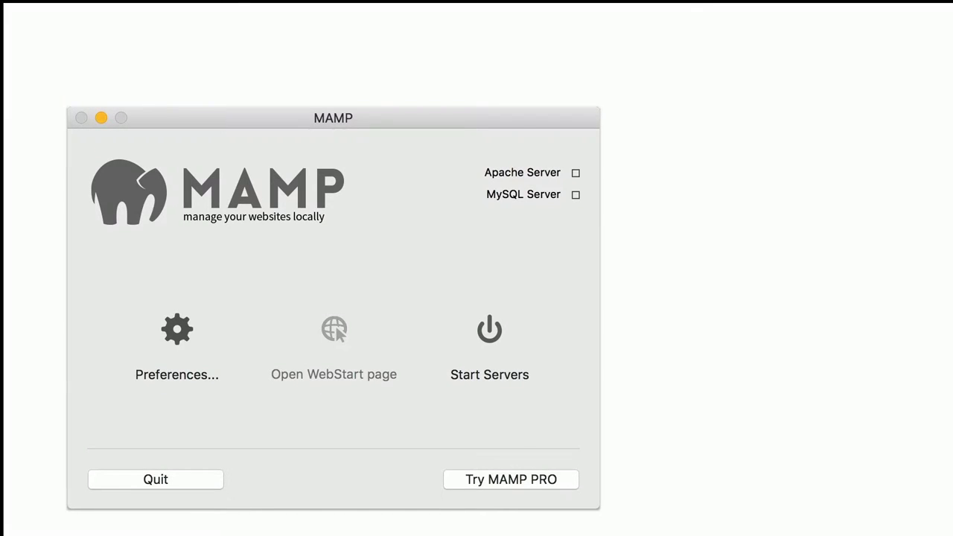
In MAMP Preferences > Ports, set web ports to 80 and MySQL to 3306.
click(177, 343)
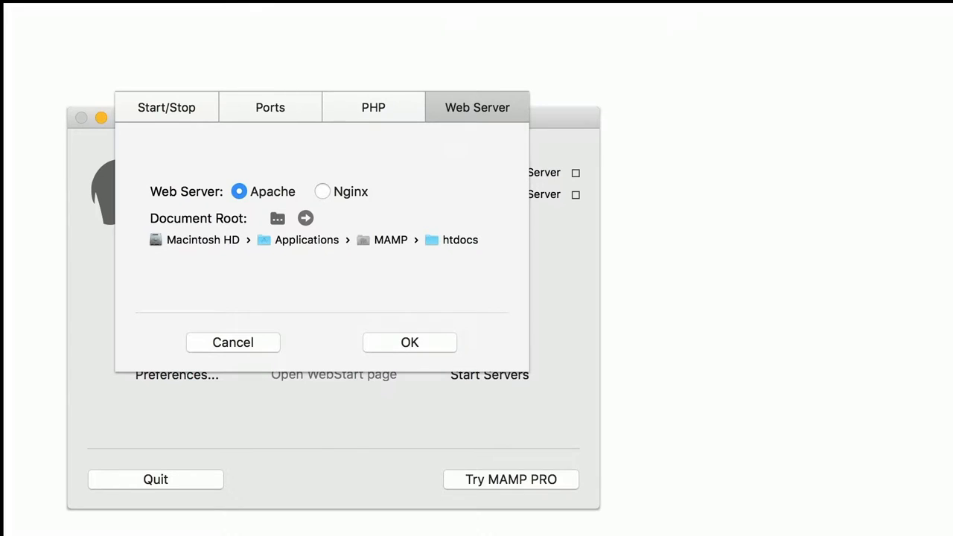
click(277, 218)
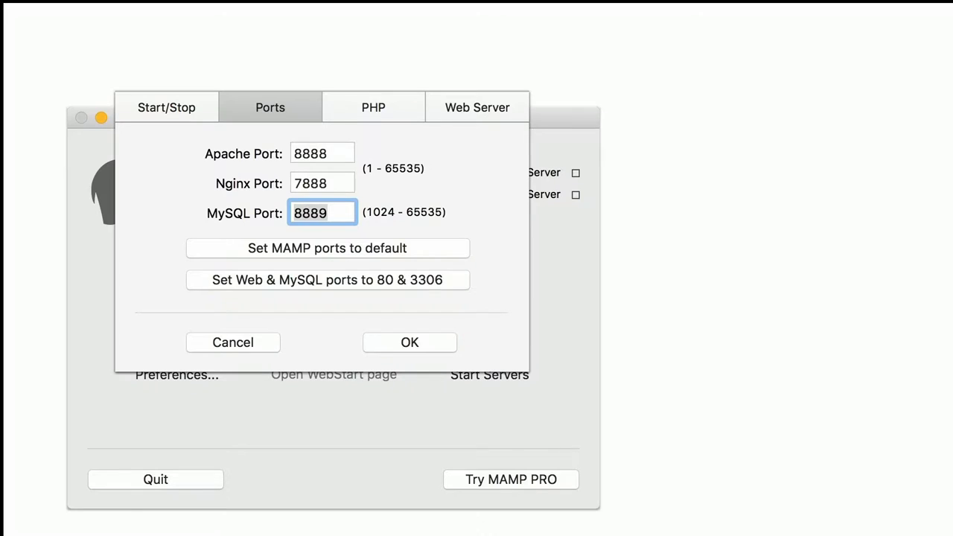
click(327, 280)
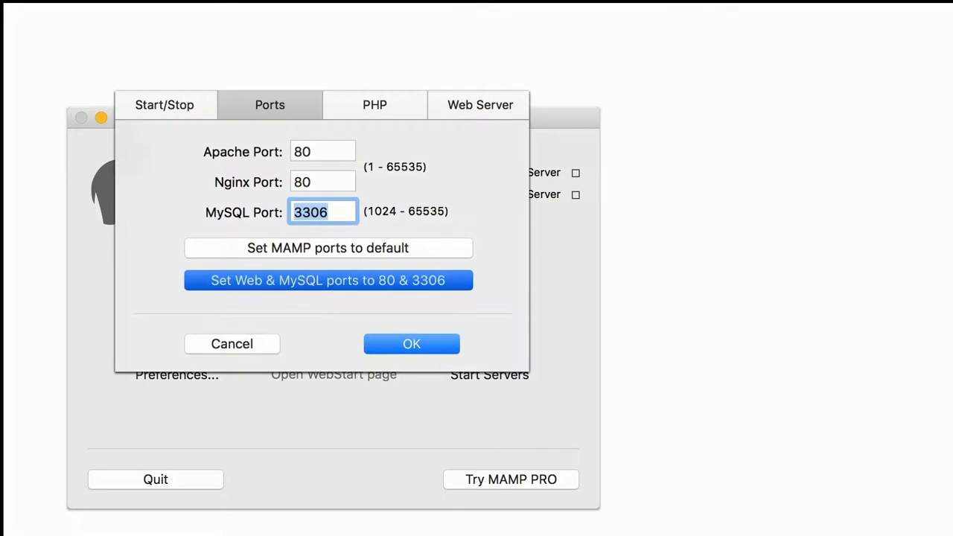
click(411, 343)
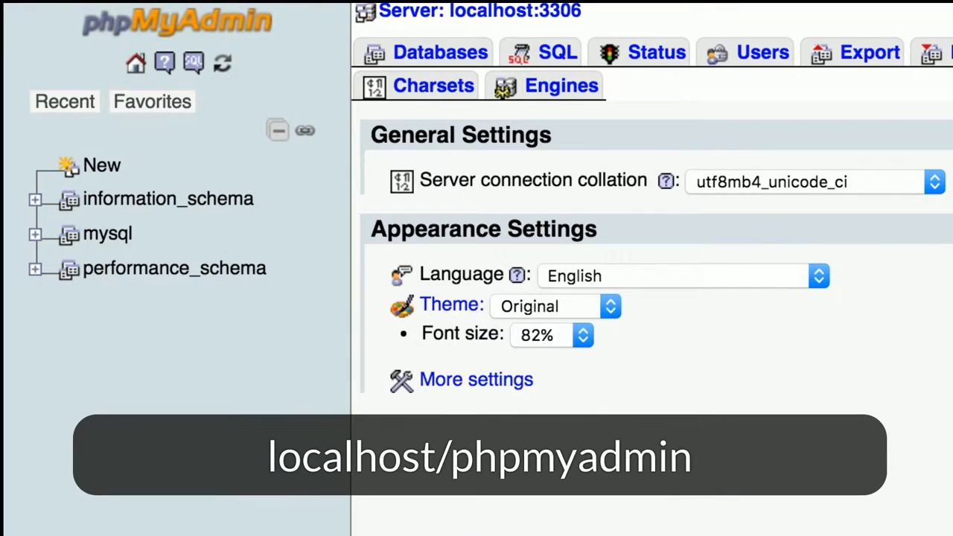
mouse_move(108, 167)
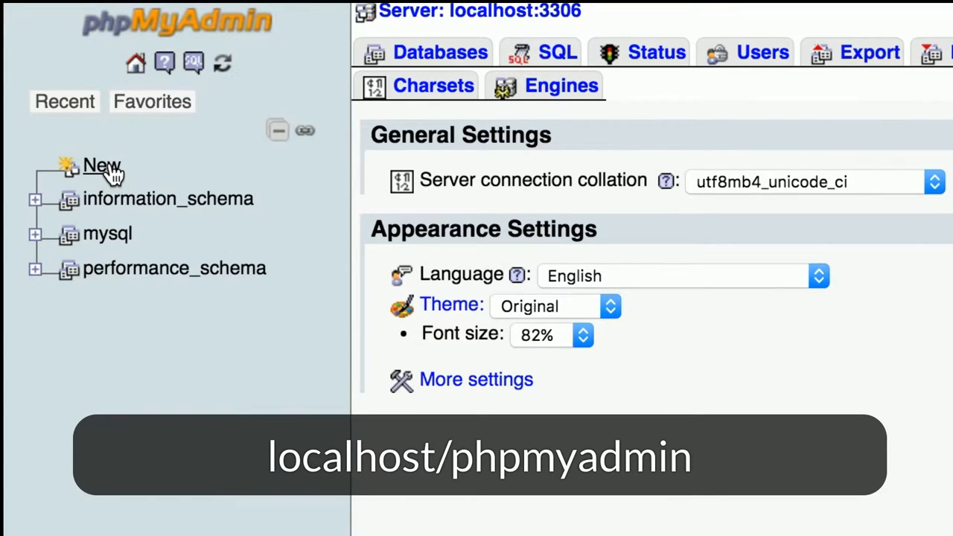
Create a new phpMyAdmin database named wordpress_develop.
click(440, 52)
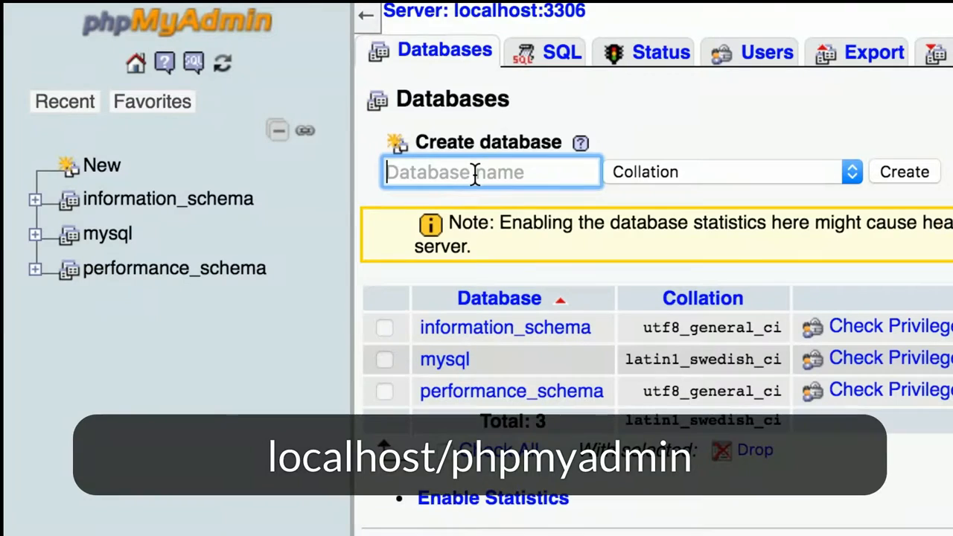
text(wordpres)
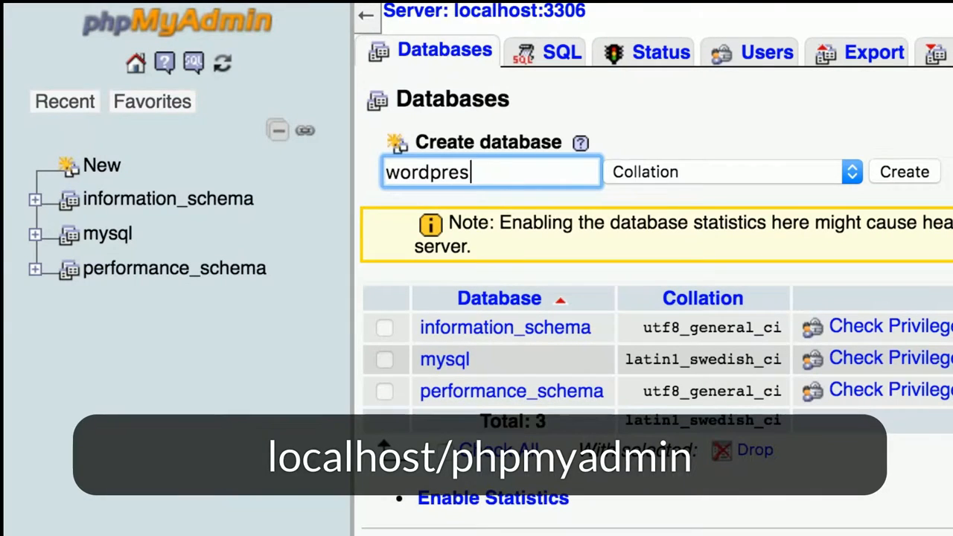
text(s_develop)
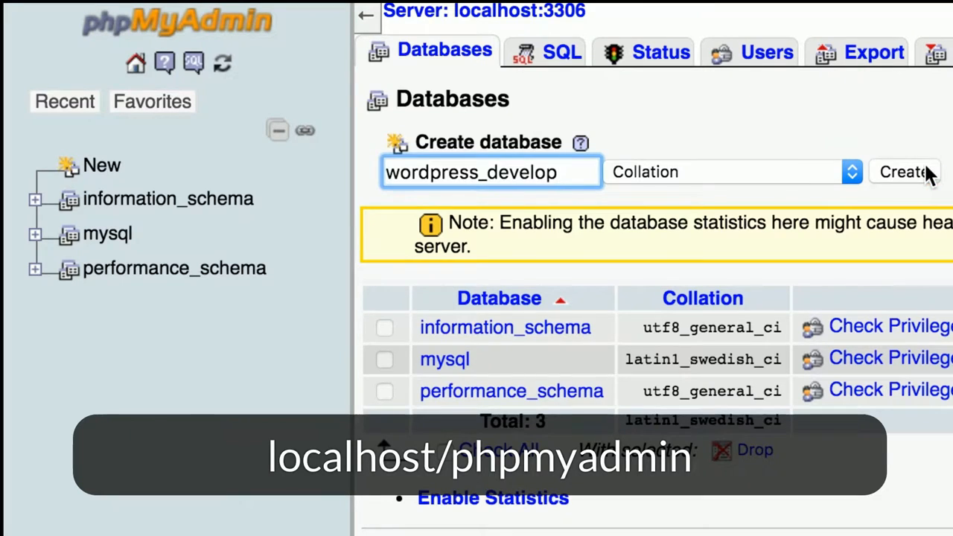
click(903, 171)
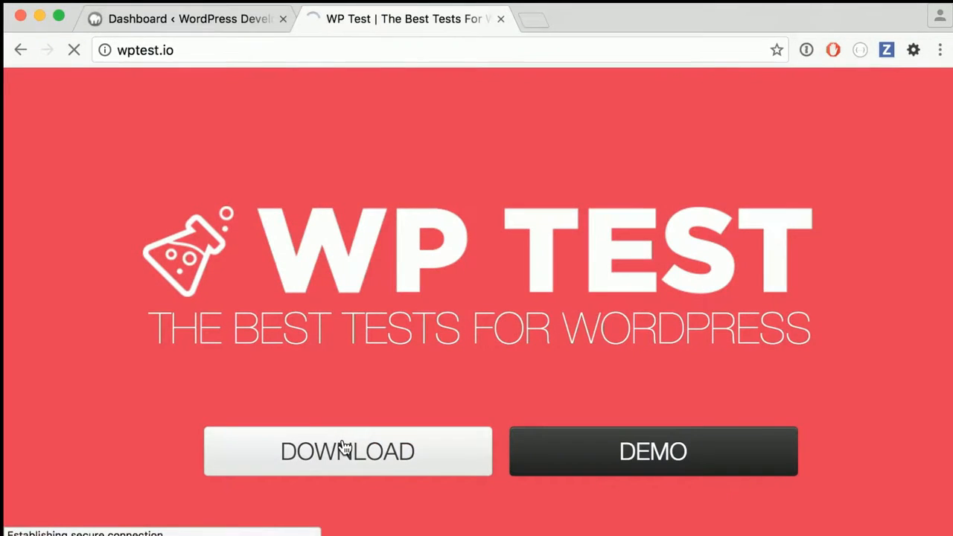
Download wptest-master.zip from wptest.io, then return to the WordPress Develop Dashboard tab.
click(347, 451)
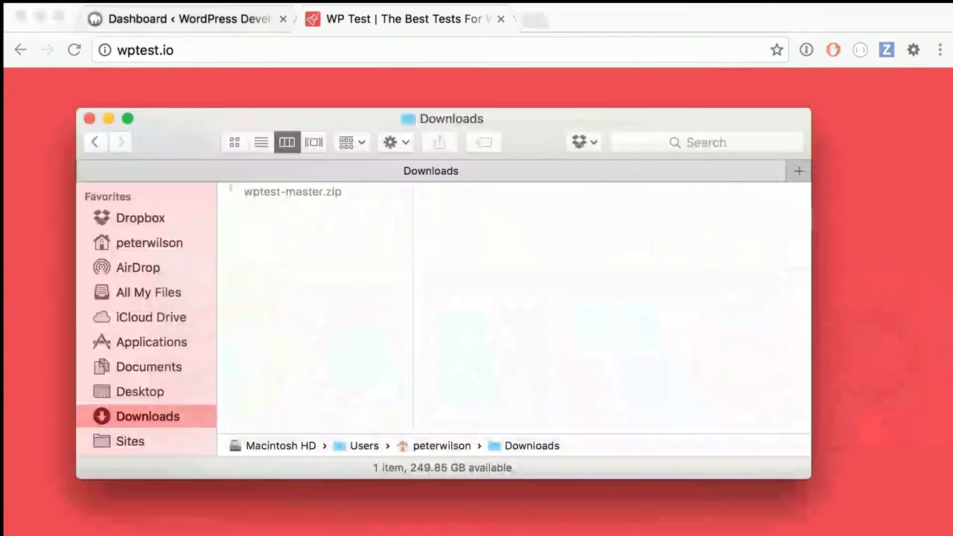
click(292, 209)
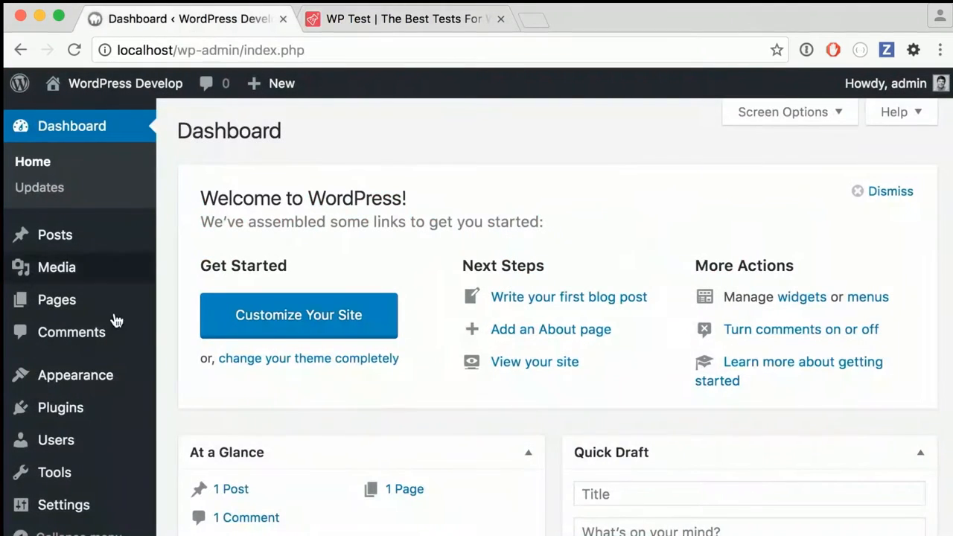
Install the WordPress importer and import wptest-master/wptest.xml from Tools > Import.
scroll(down, 3)
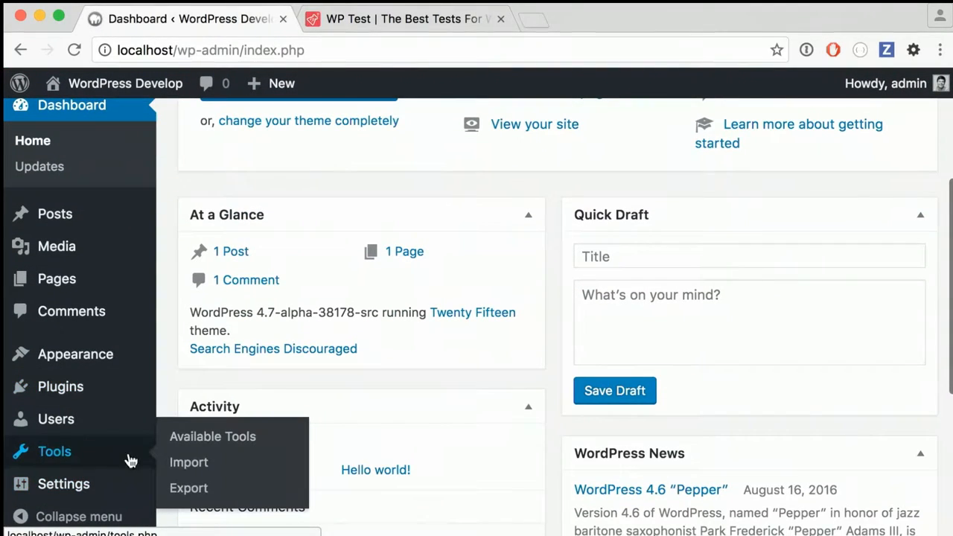
click(189, 461)
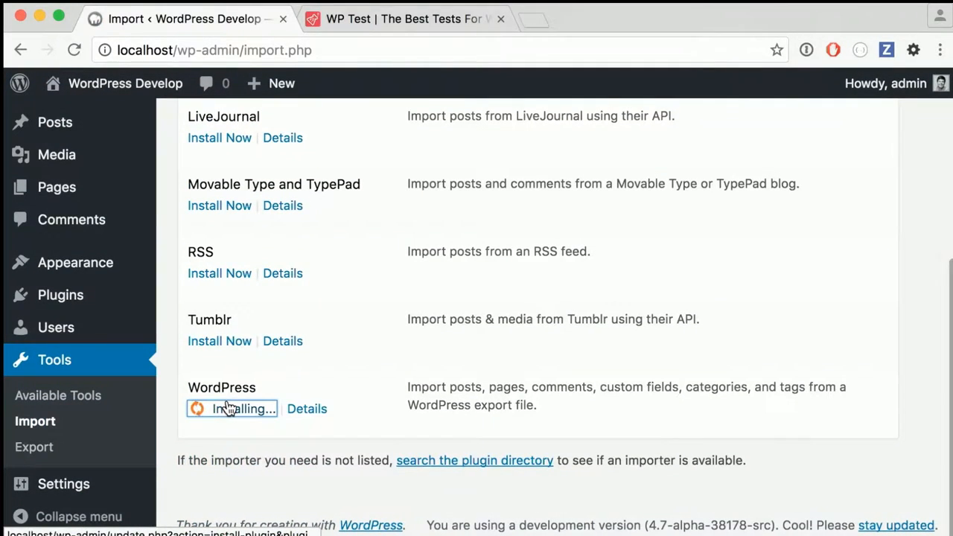
click(232, 408)
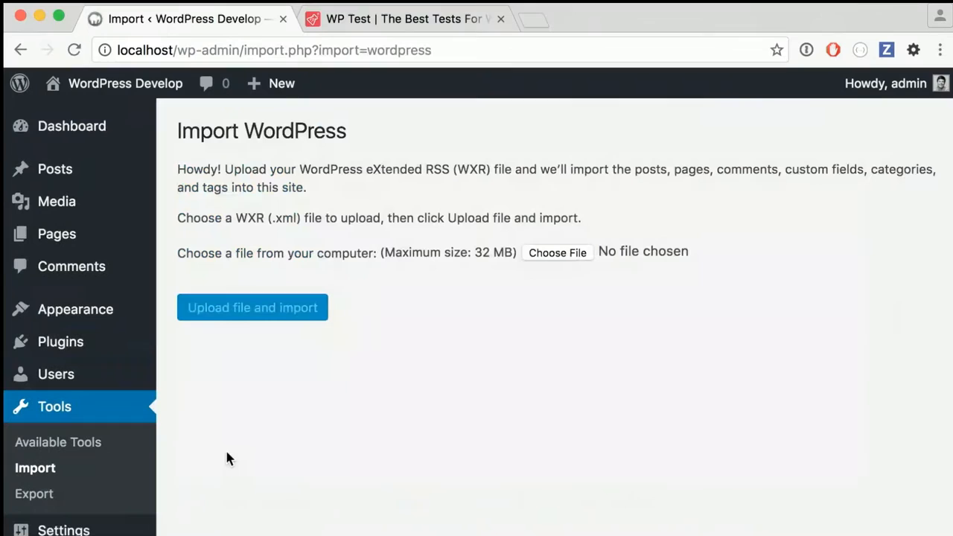
click(557, 252)
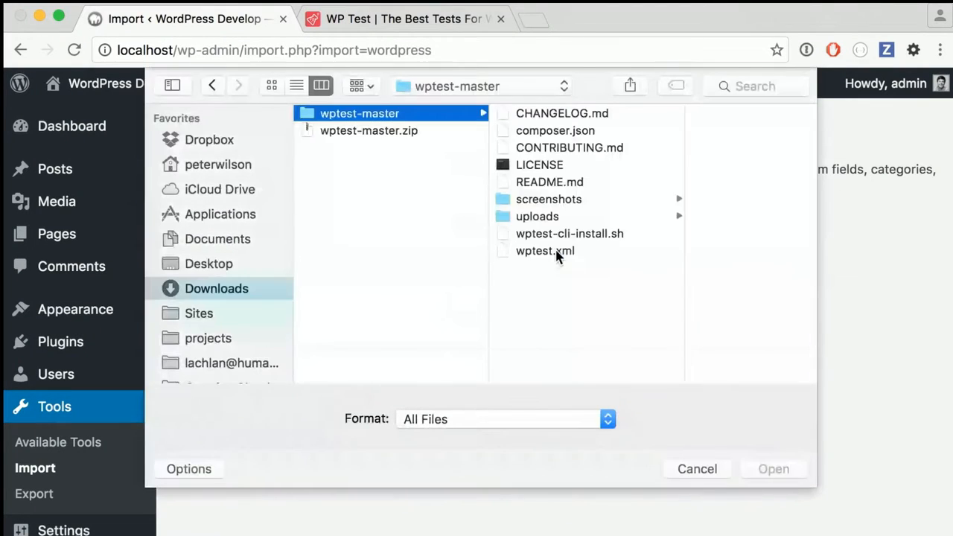
click(545, 251)
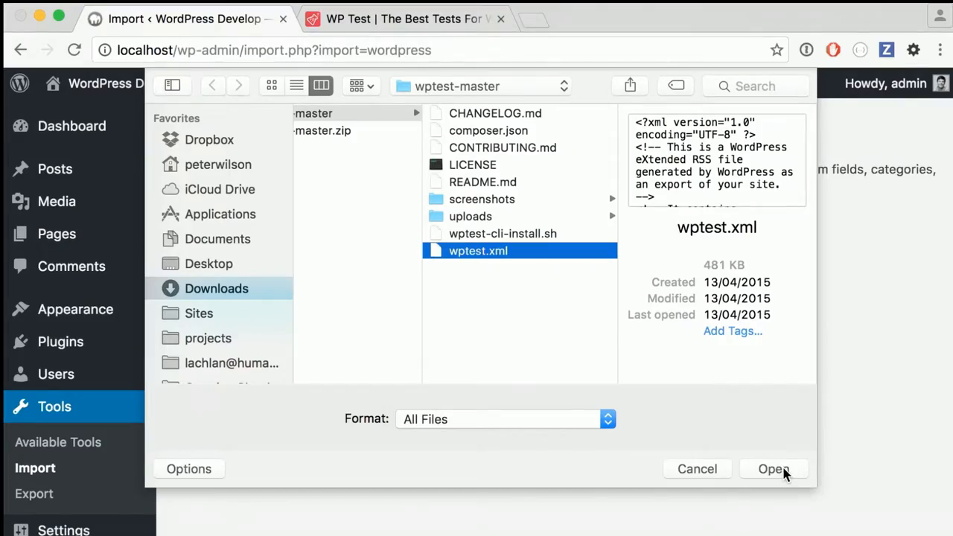
click(773, 468)
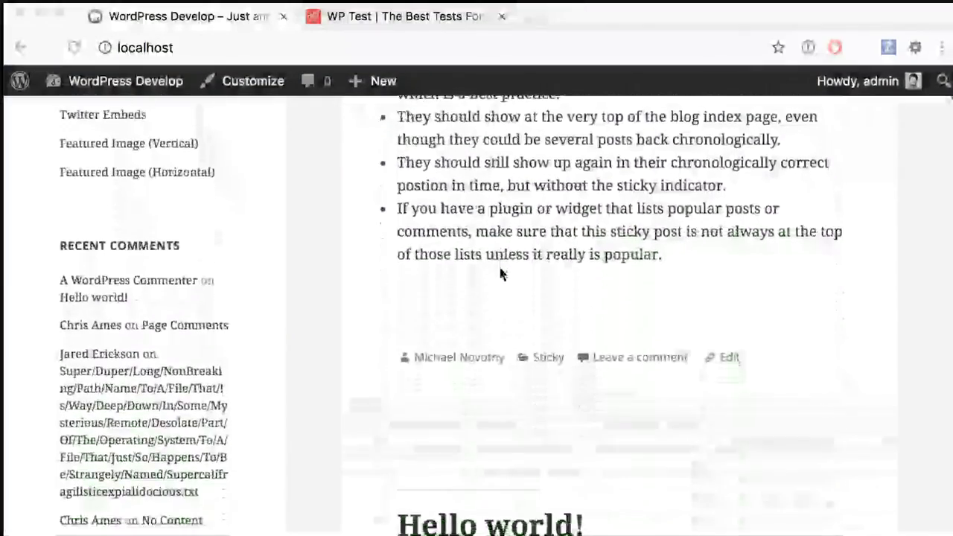
scroll(down, 3)
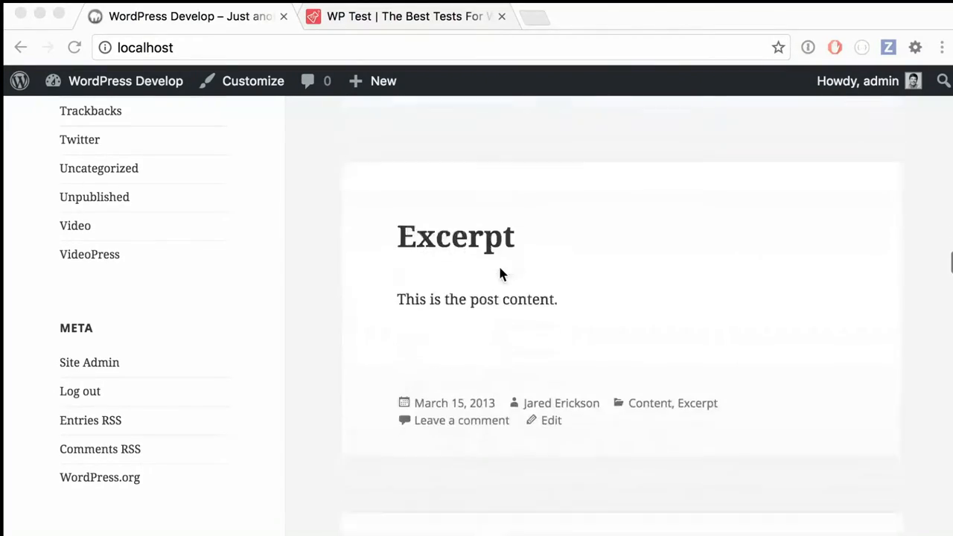
scroll(down, 3)
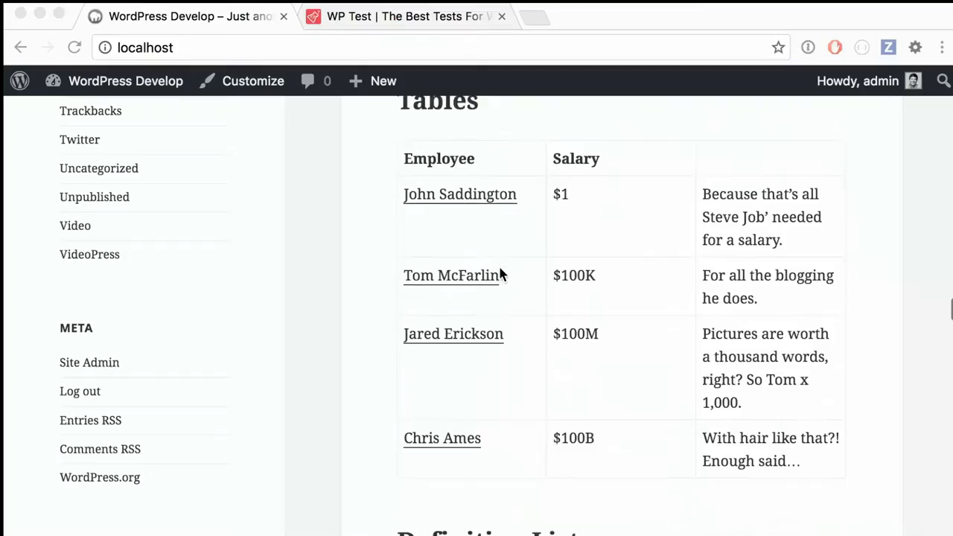
scroll(down, 3)
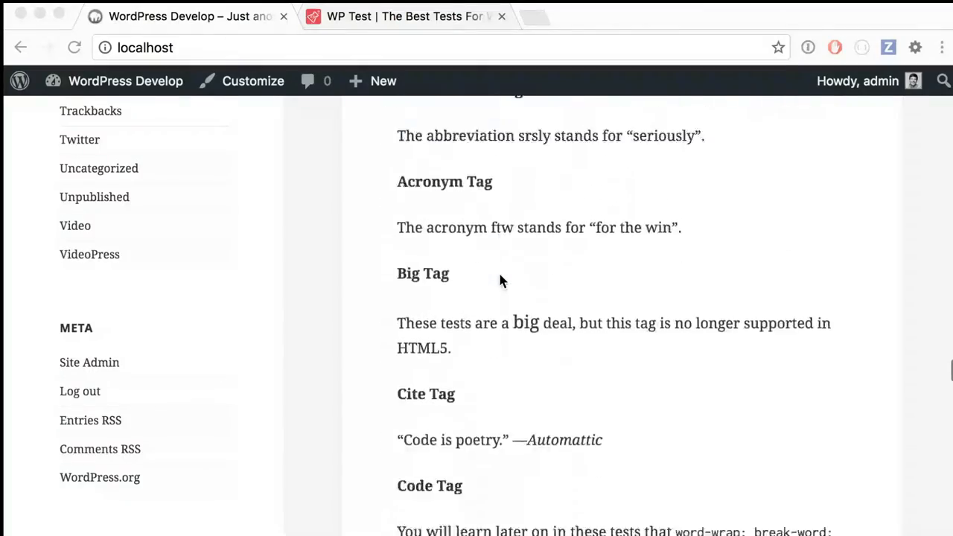
scroll(down, 3)
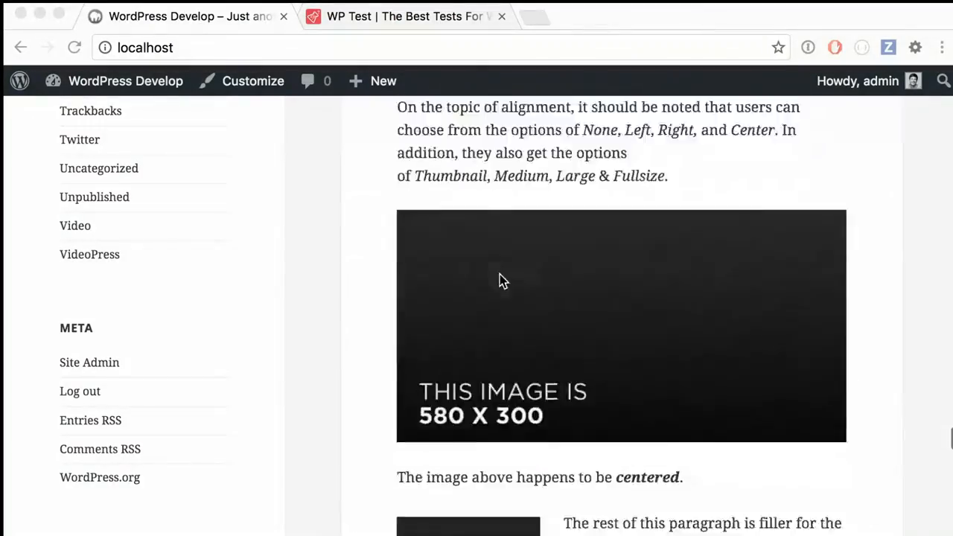
scroll(down, 3)
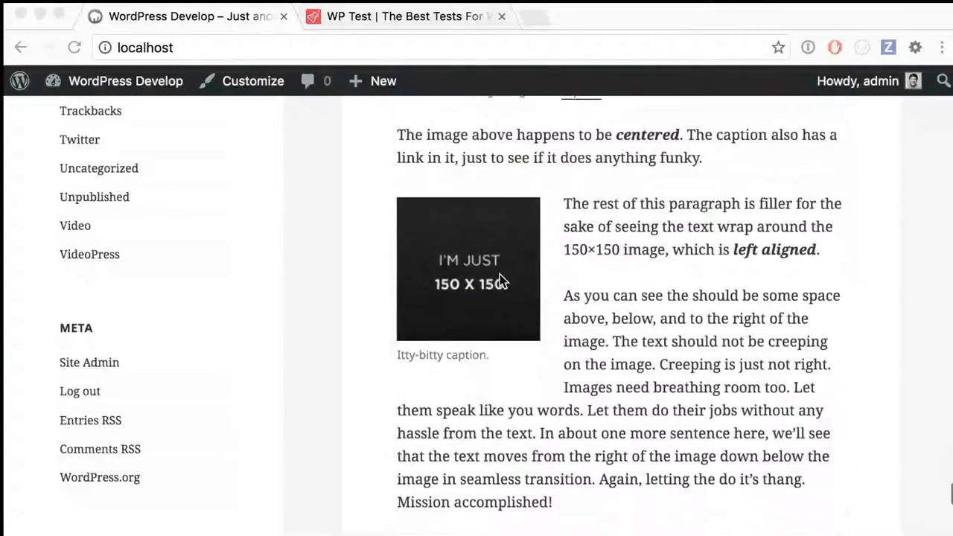
scroll(down, 3)
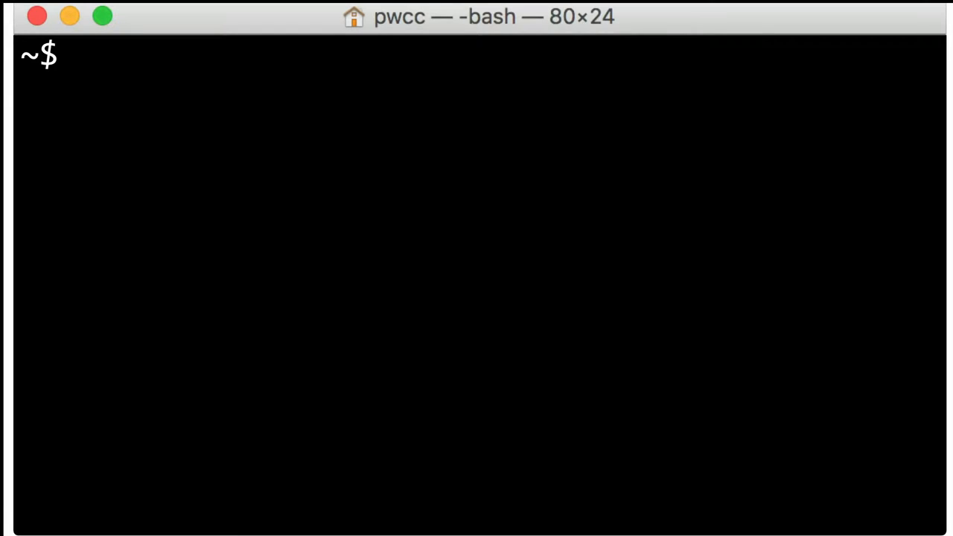
Run git pull in the wordpress-develop directory.
text(git pull)
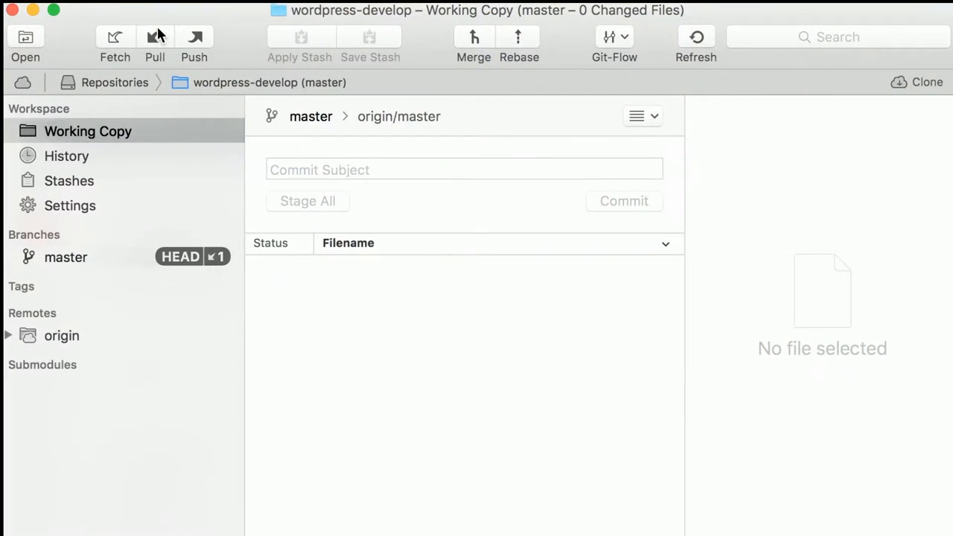
Pull origin/master into the local master branch using Tower's Pull dialog.
click(155, 44)
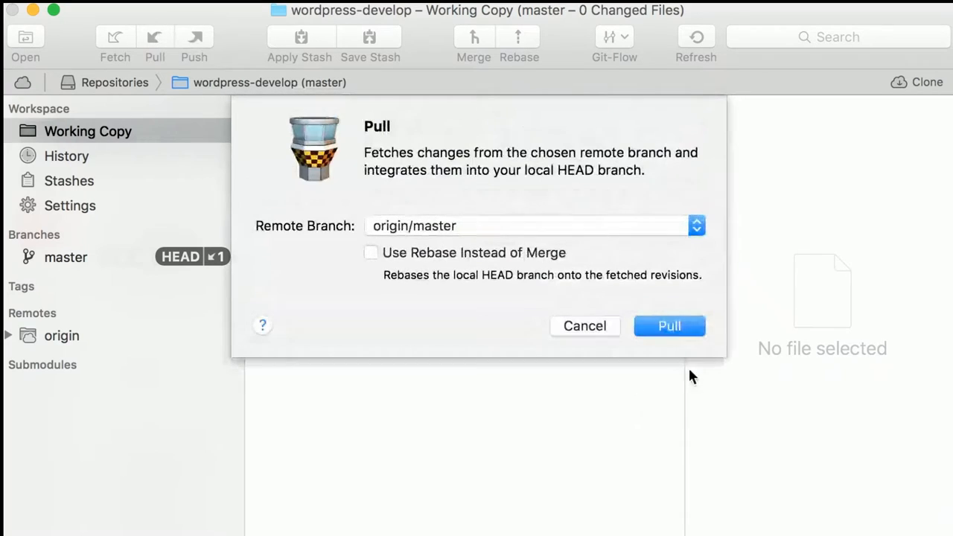
click(668, 325)
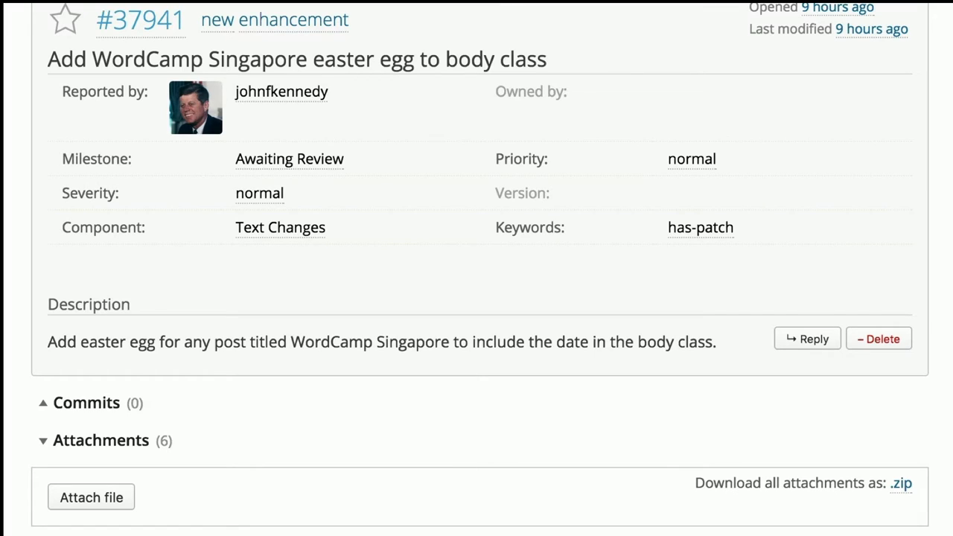
Open the Attach file form on ticket #37941 to upload 37841.diff.
click(90, 497)
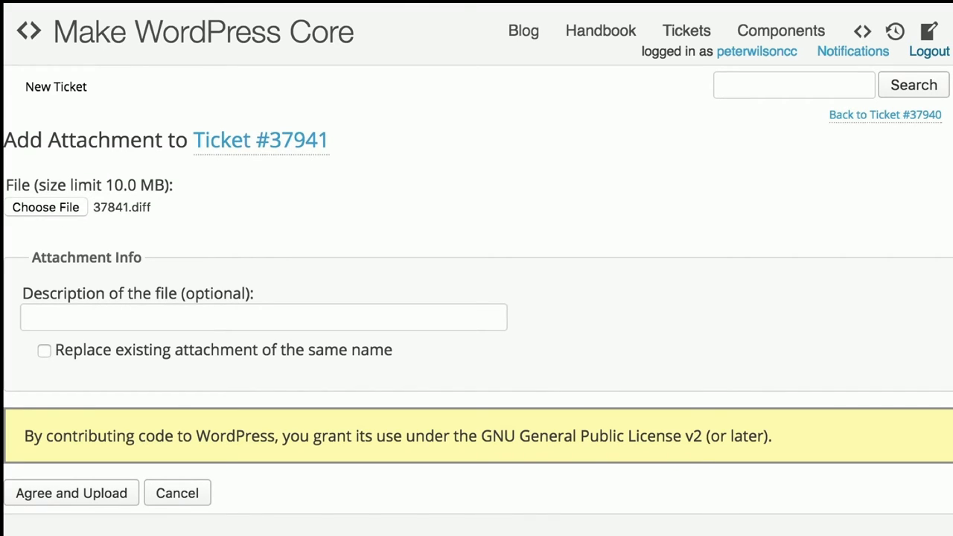
Agree to the license and upload 37841.diff to ticket #37941.
click(70, 492)
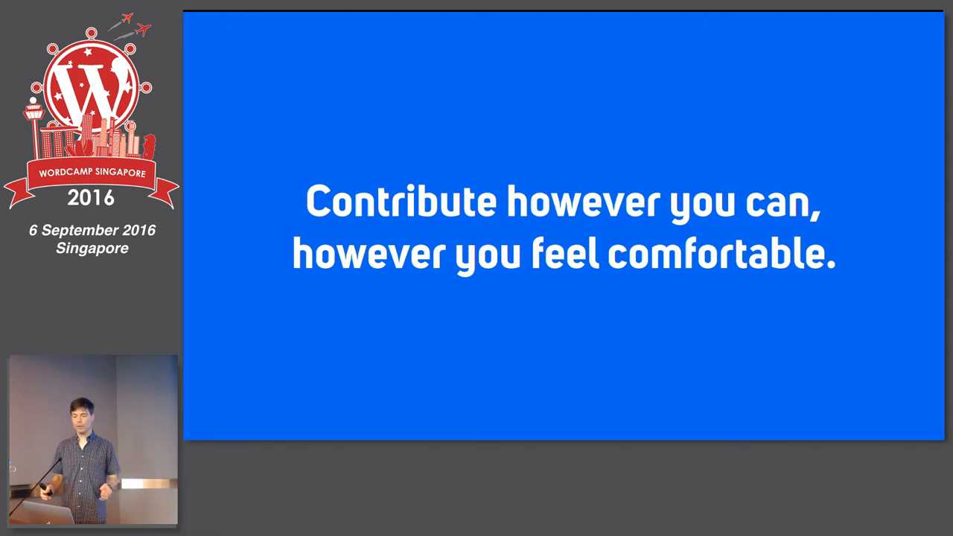
Advance to the closing slide showing pwcc.cc/wcsg2016 and the speaker's details.
key(Right)
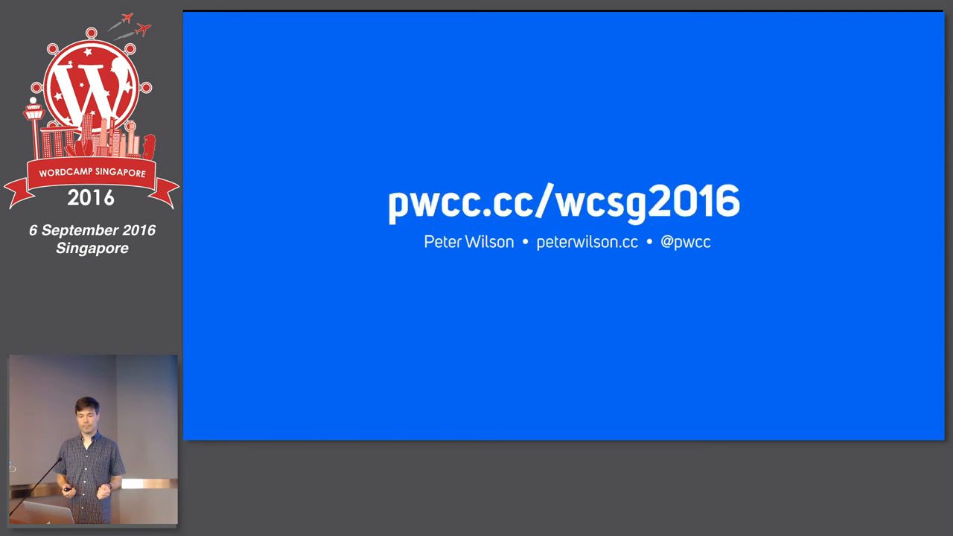